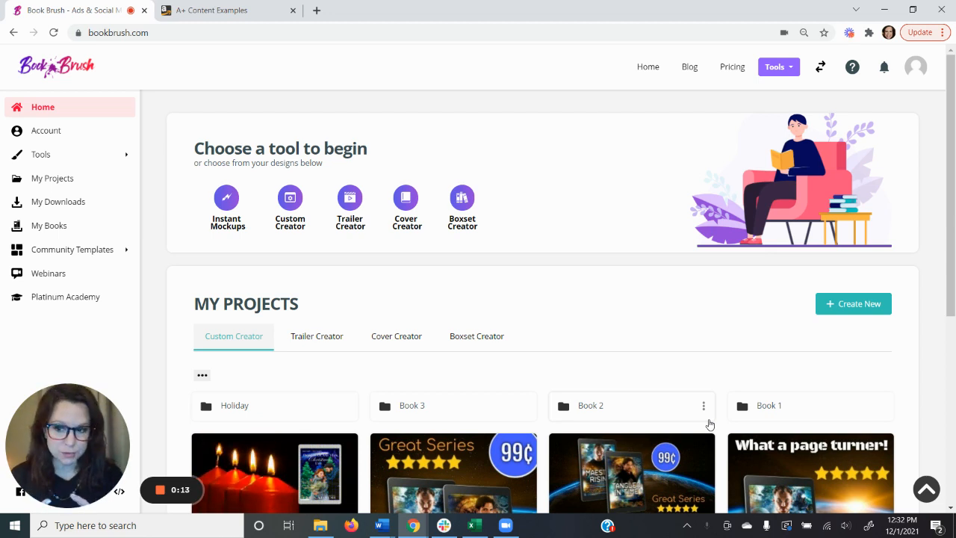
pyautogui.moveTo(708, 357)
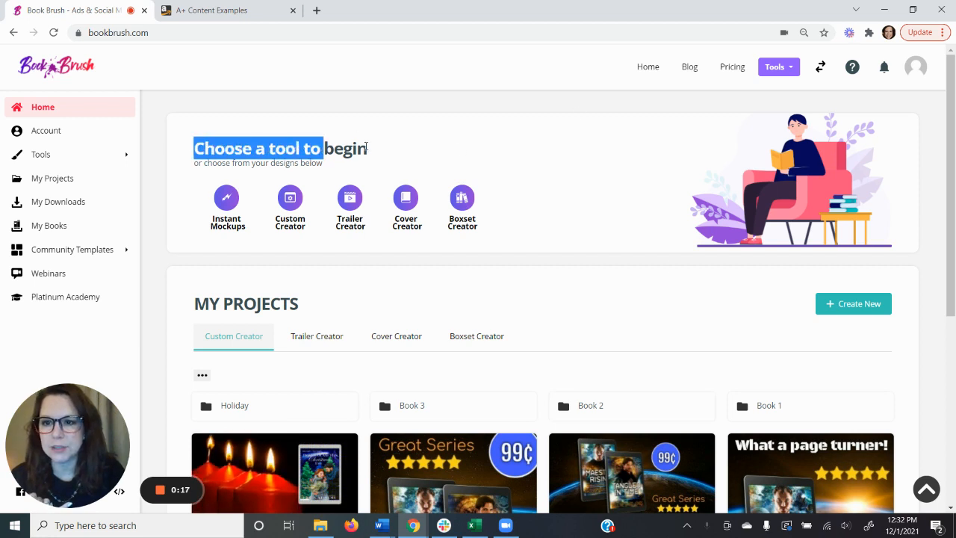
pyautogui.moveTo(289, 200)
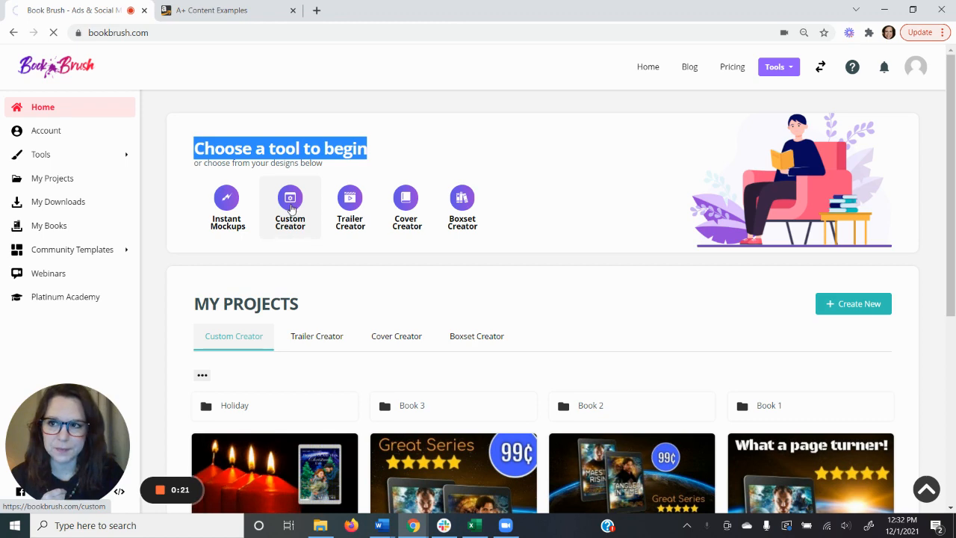
# - Start a Custom Creator design at Amazon's Stacked A+ Standard Image size (three 1940x600 slices)
pyautogui.click(290, 200)
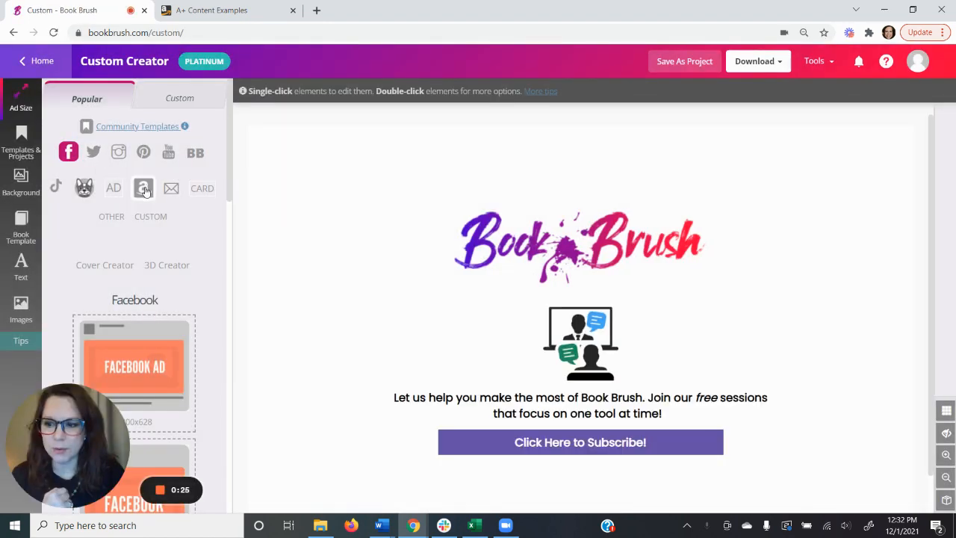
pyautogui.click(143, 187)
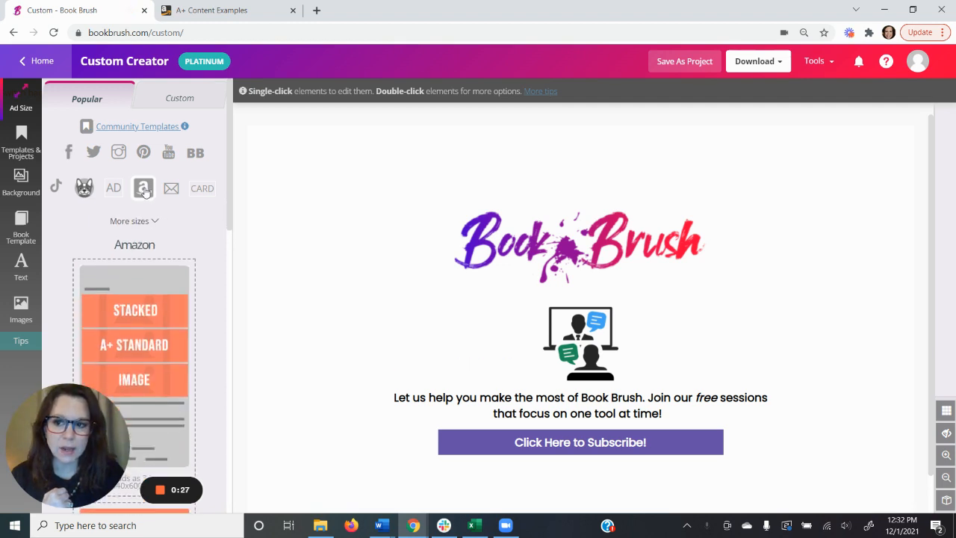
pyautogui.scroll(-3)
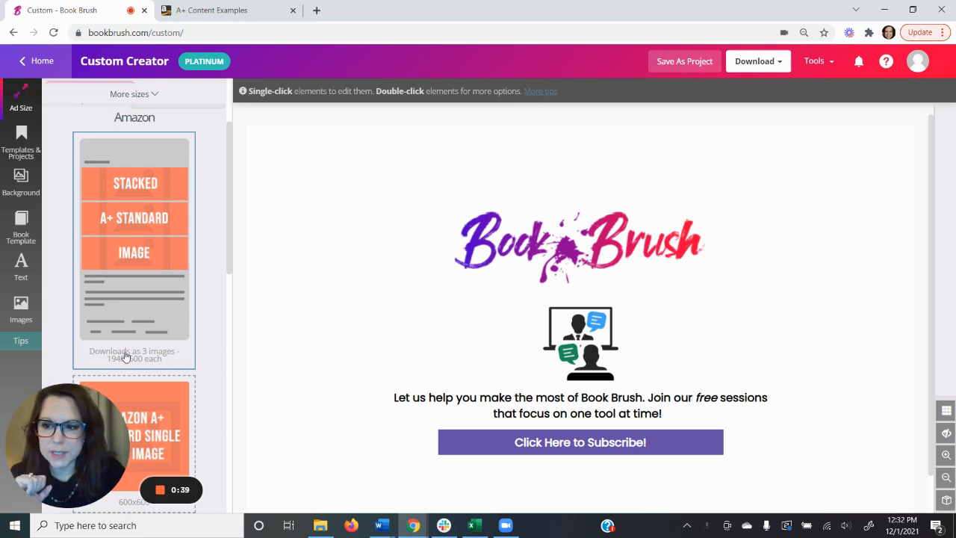
pyautogui.moveTo(181, 360)
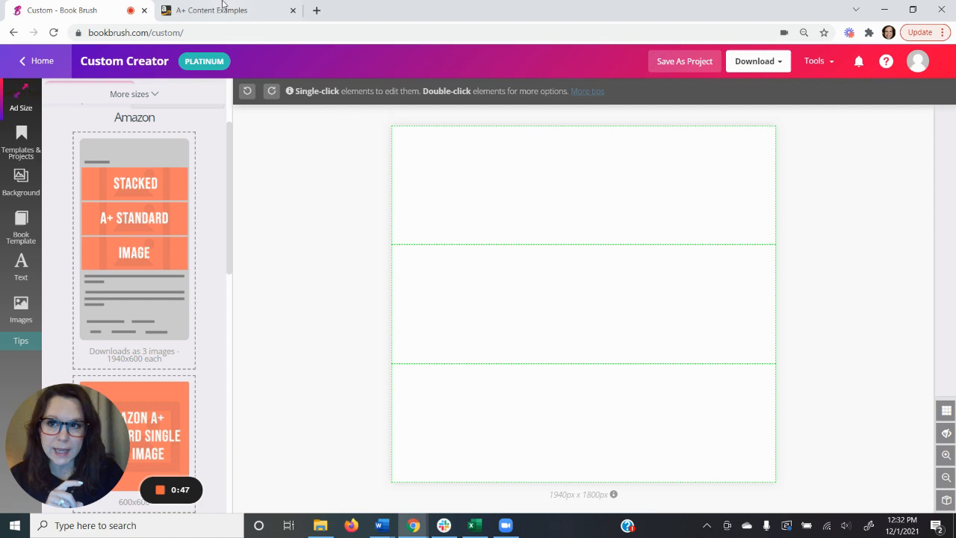
pyautogui.moveTo(211, 10)
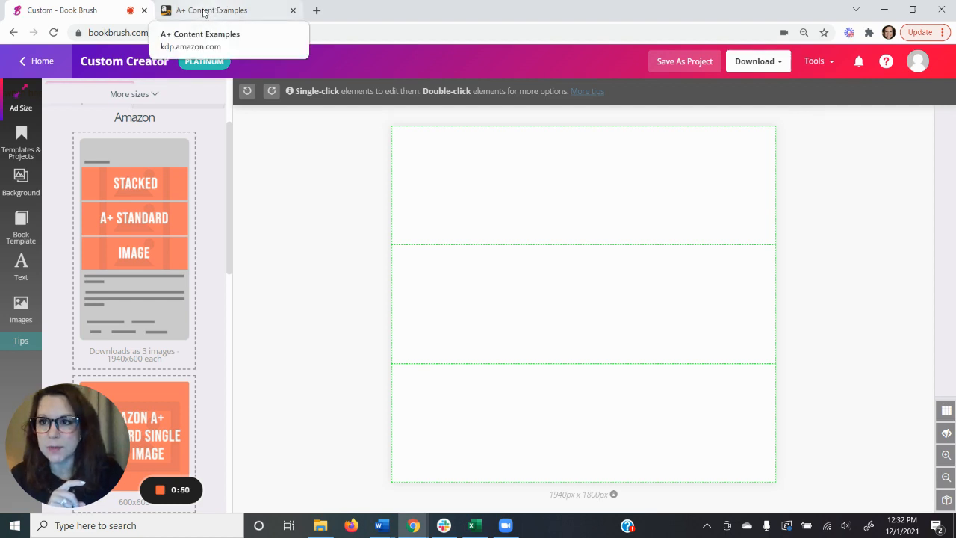
# - Look through KDP's stacked A+ couple example with text overlays, then return to Book Brush
pyautogui.click(211, 10)
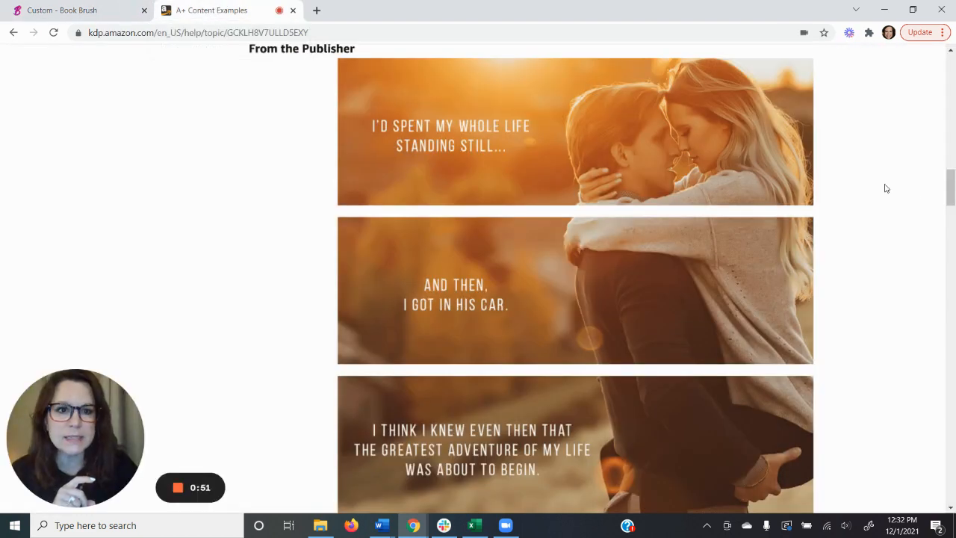
pyautogui.scroll(-3)
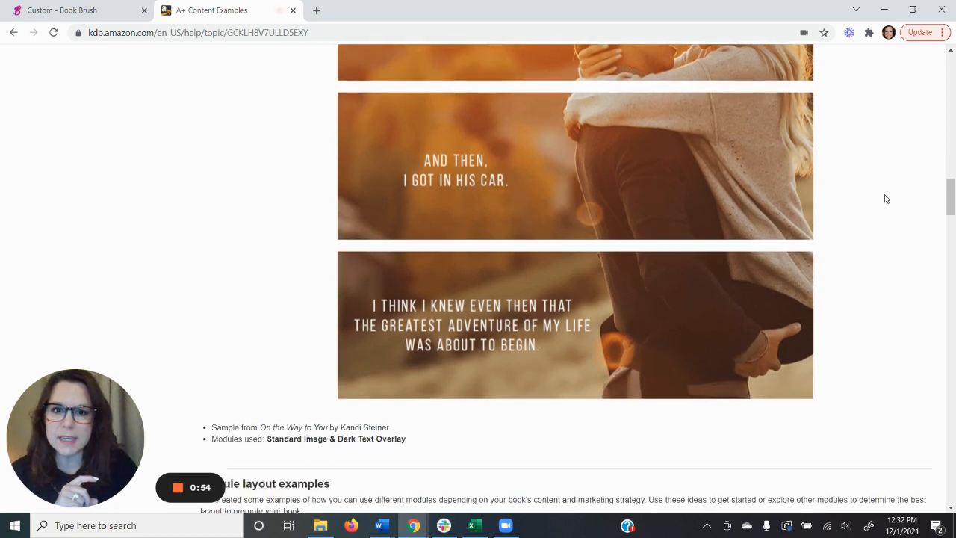
pyautogui.scroll(3)
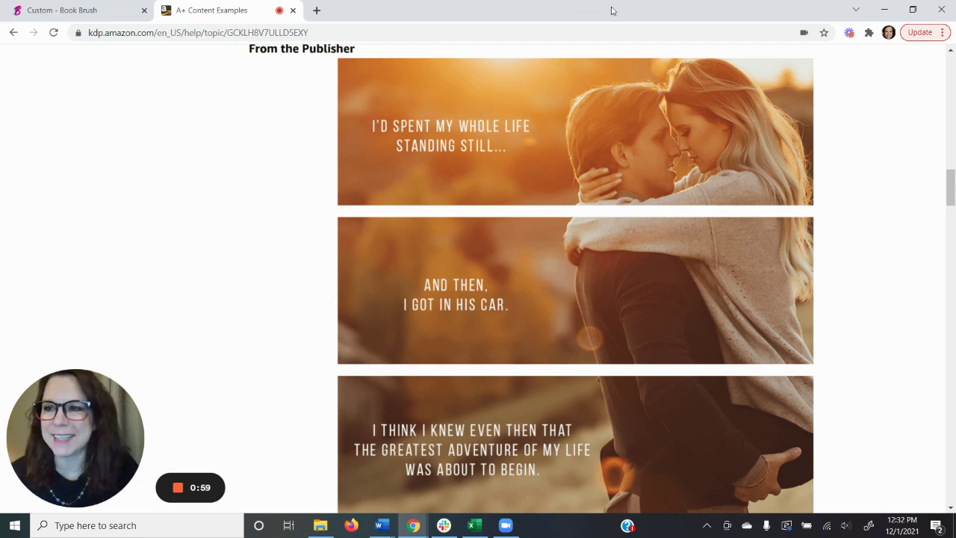
pyautogui.click(68, 10)
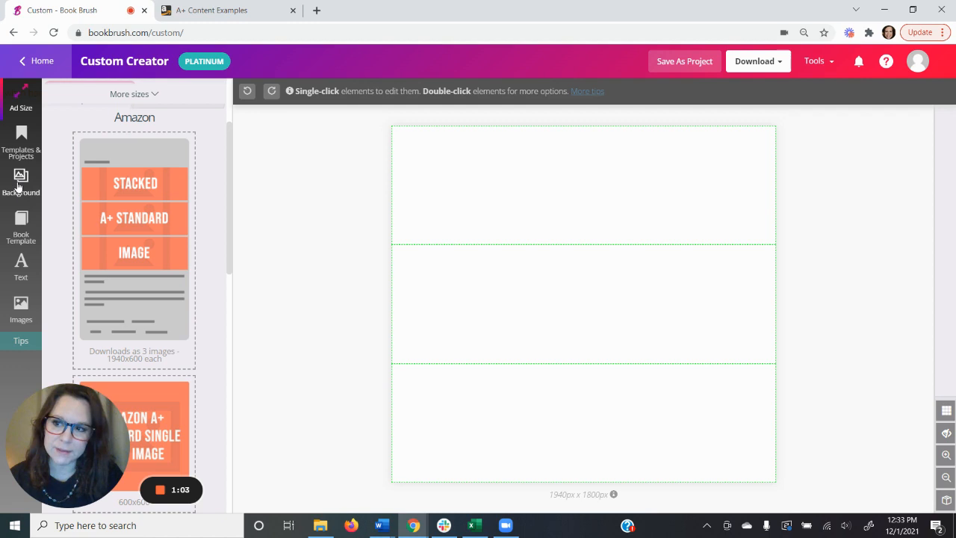
# - Search background images for 'love' and browse the romantic photo results
pyautogui.click(21, 181)
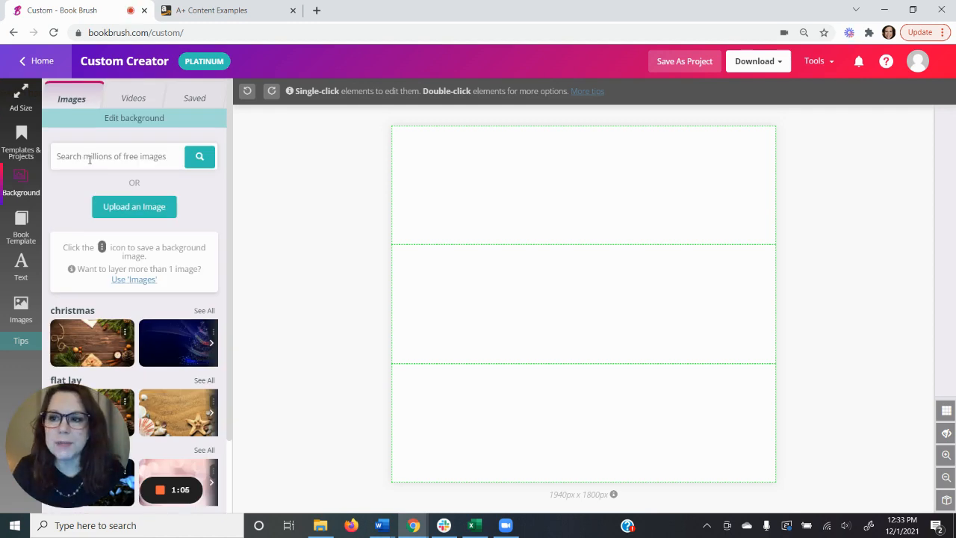
pyautogui.write('love')
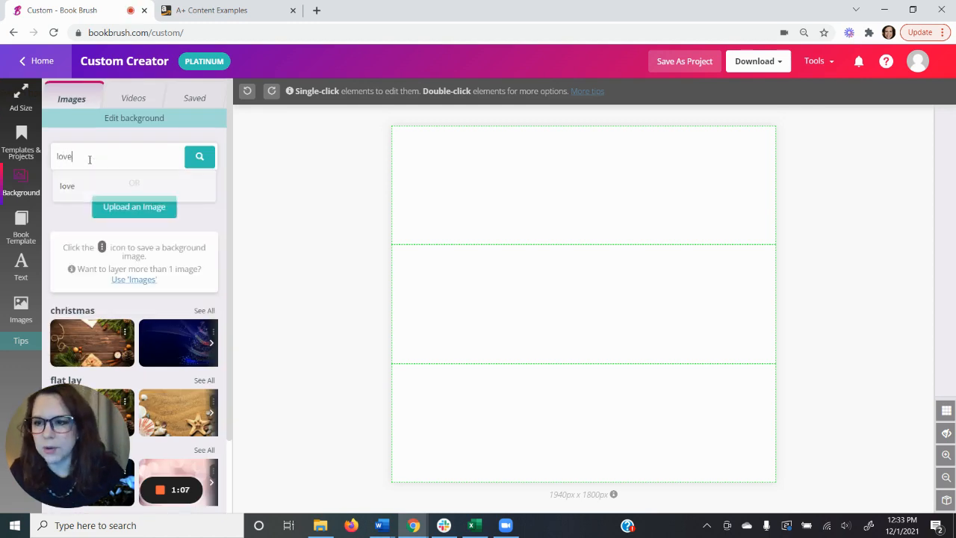
pyautogui.click(200, 156)
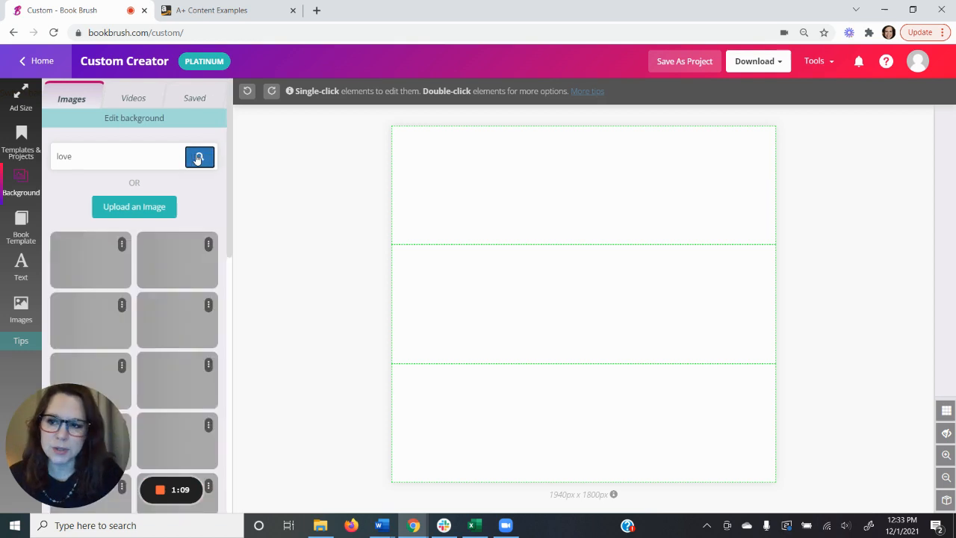
pyautogui.click(199, 156)
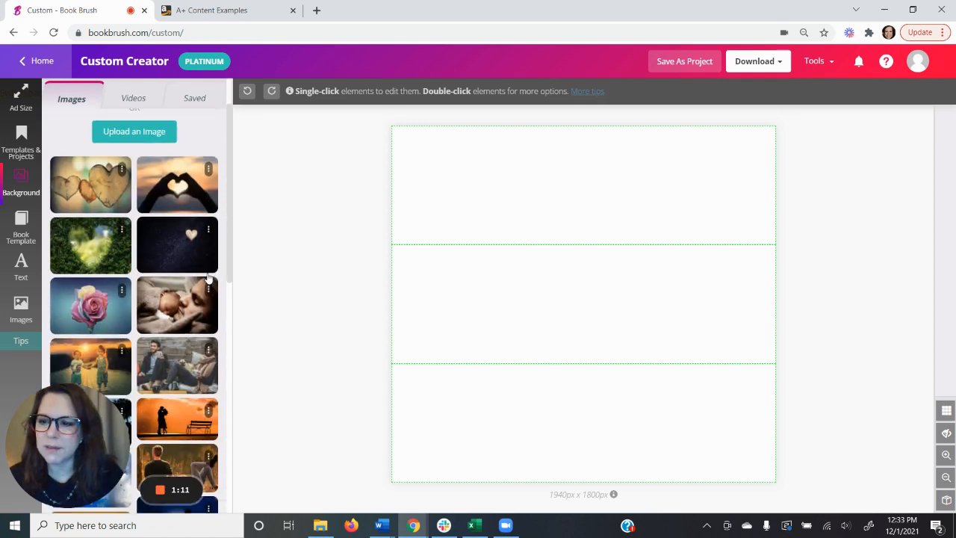
pyautogui.scroll(-3)
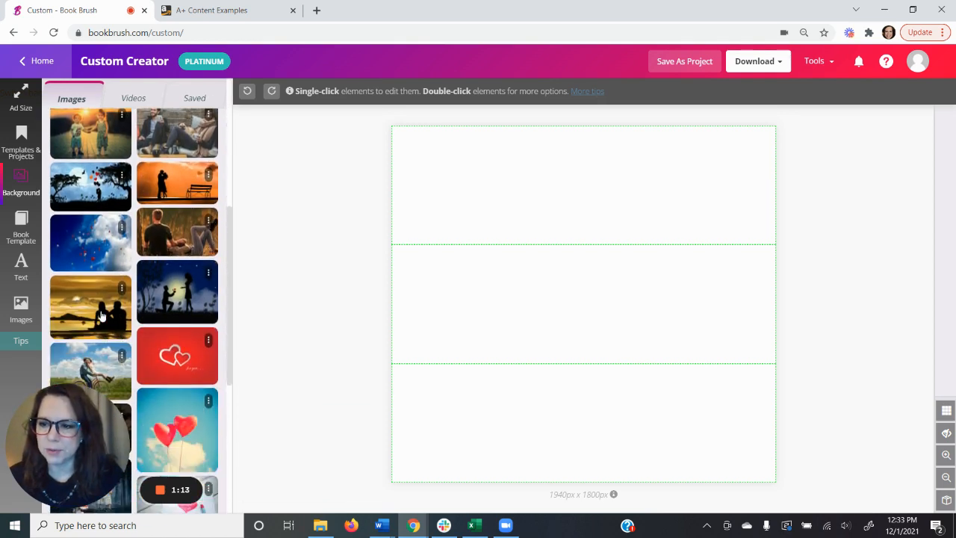
pyautogui.moveTo(91, 302)
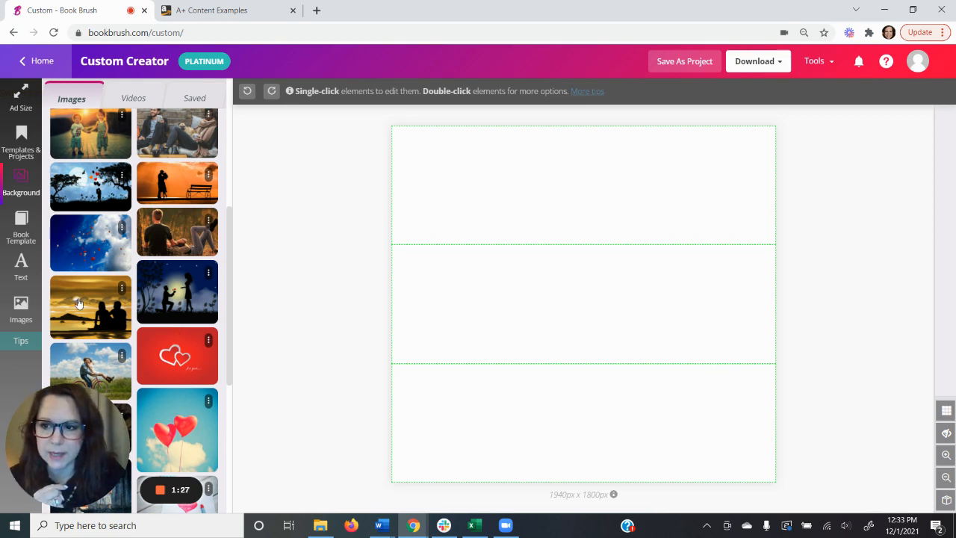
# - Set the sunset couple-silhouette-by-the-water photo as the canvas background
pyautogui.click(89, 306)
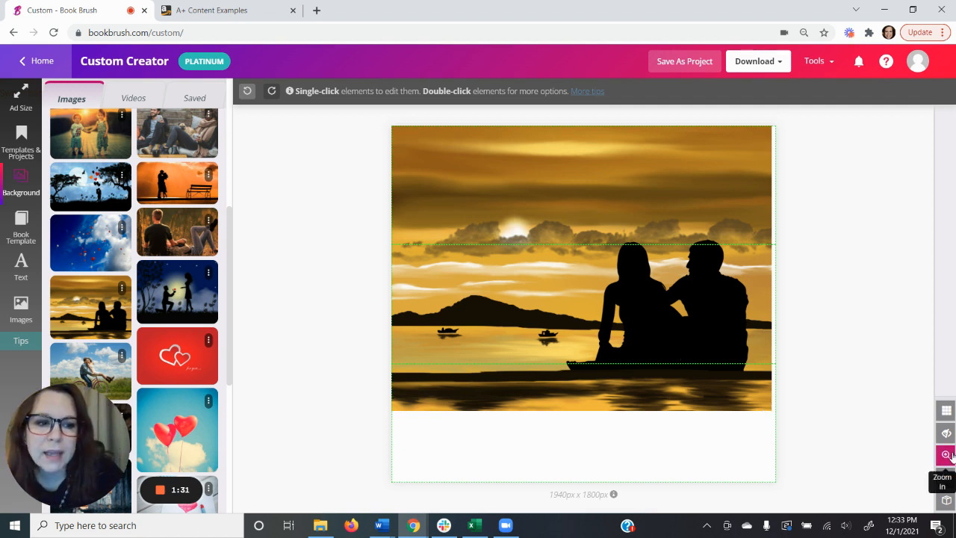
pyautogui.moveTo(945, 433)
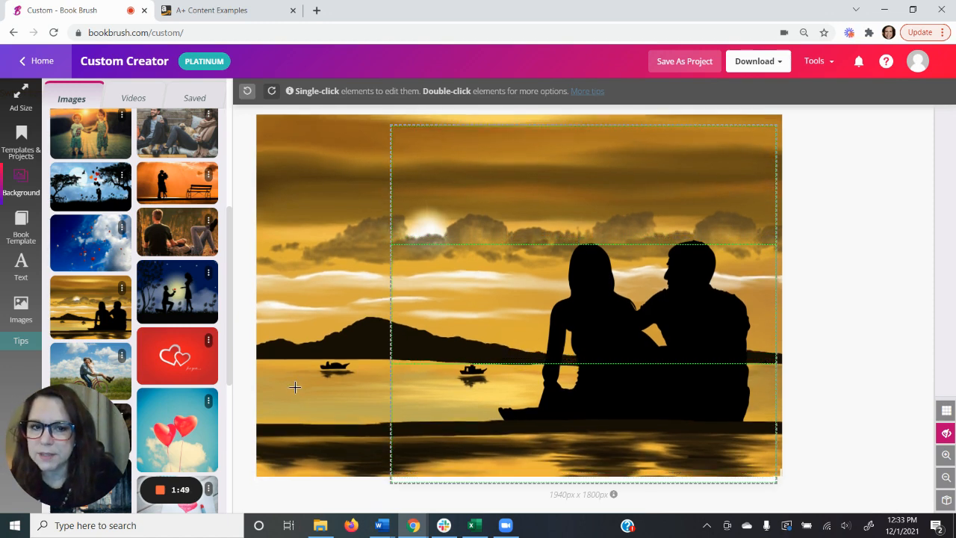
pyautogui.moveTo(588, 244)
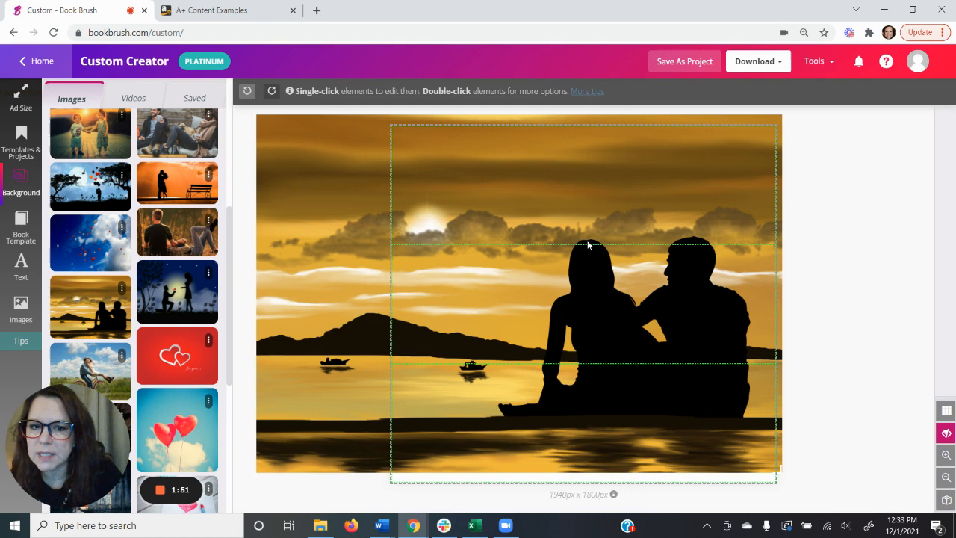
pyautogui.moveTo(329, 383)
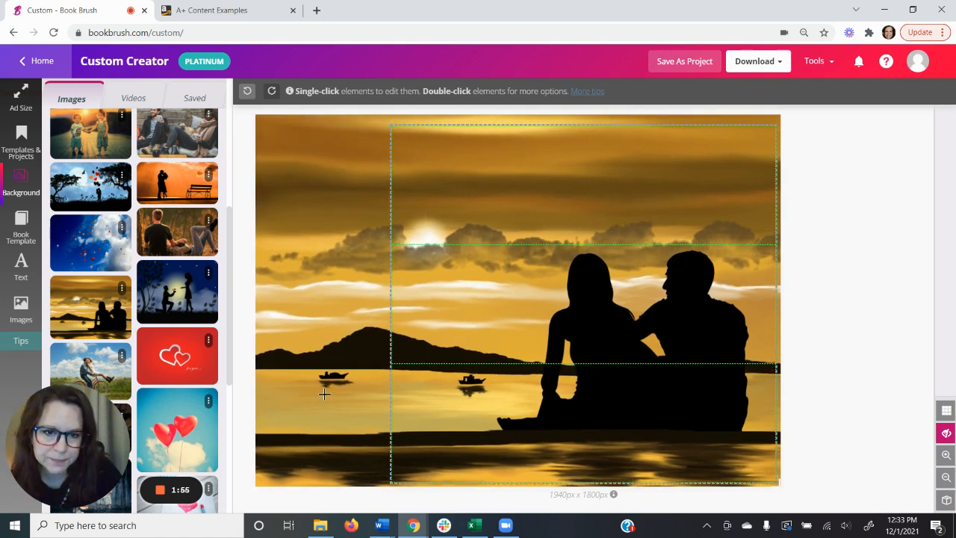
pyautogui.moveTo(945, 432)
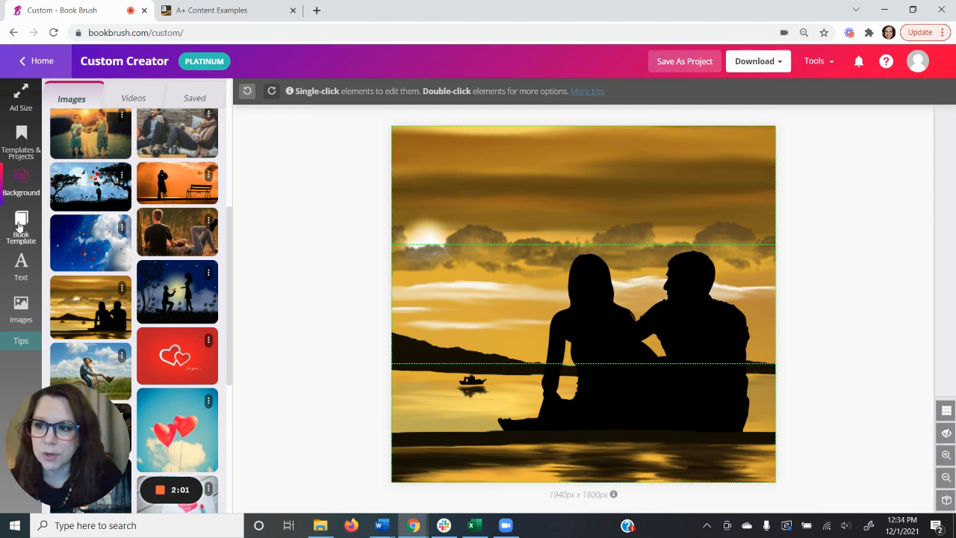
# - Add a text box reading 'They weren't prepared to fall in love'
pyautogui.click(21, 265)
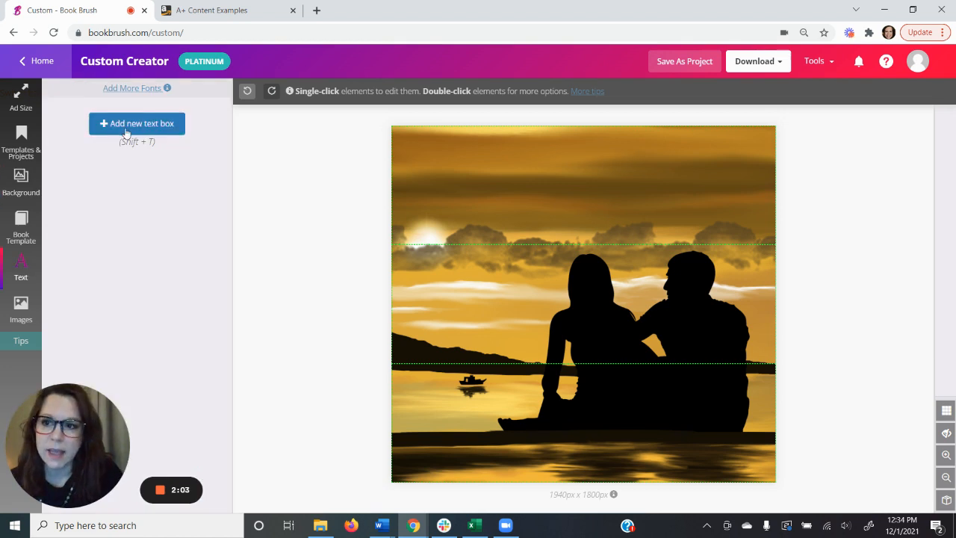
pyautogui.click(137, 123)
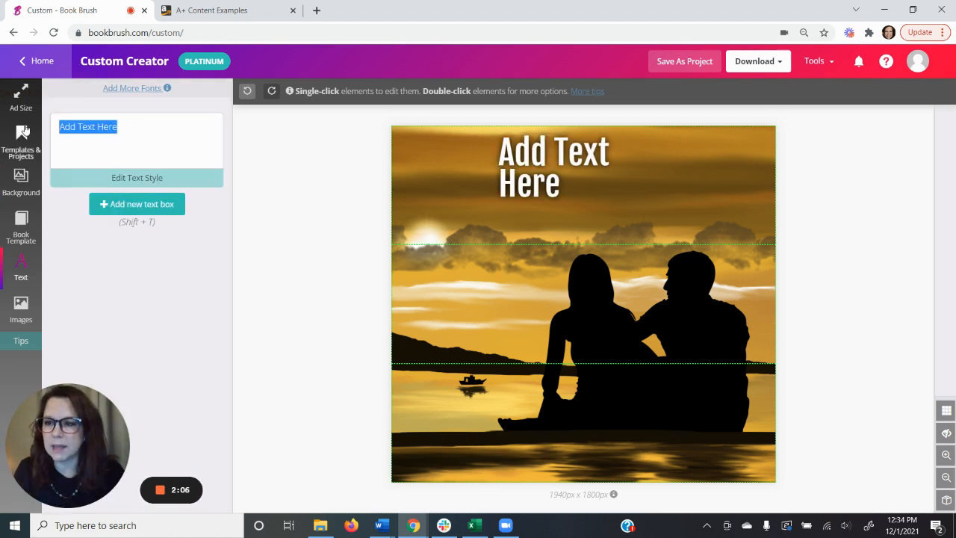
pyautogui.write("They weren't prepared to fall in love")
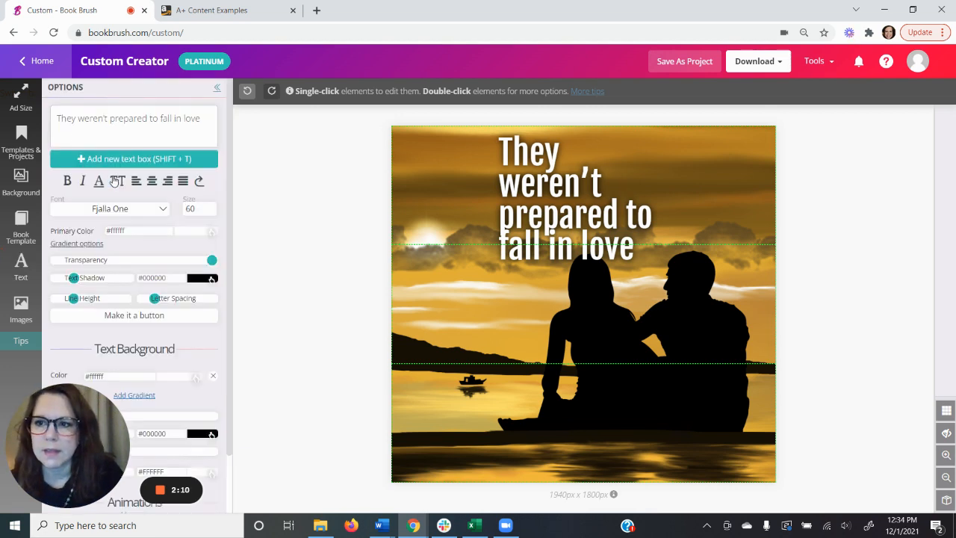
pyautogui.moveTo(98, 219)
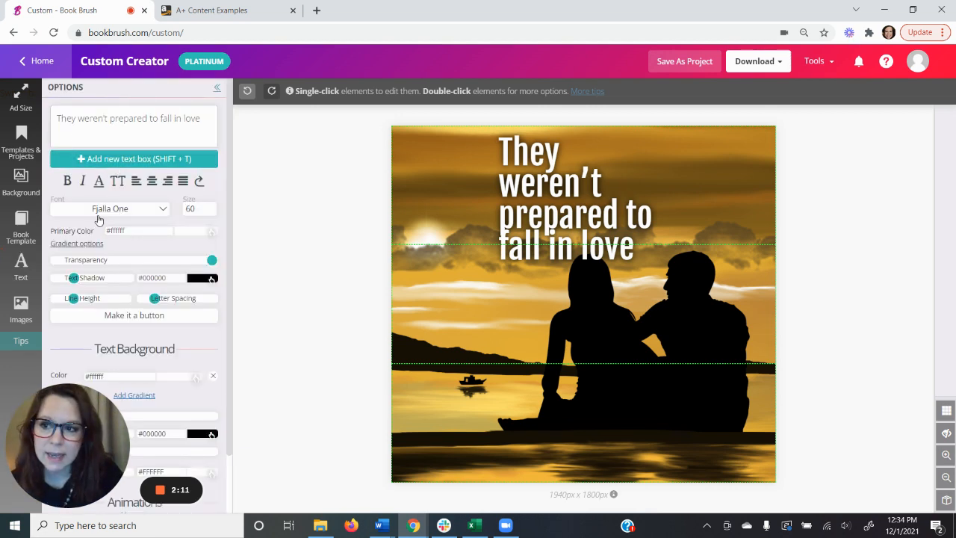
pyautogui.click(109, 208)
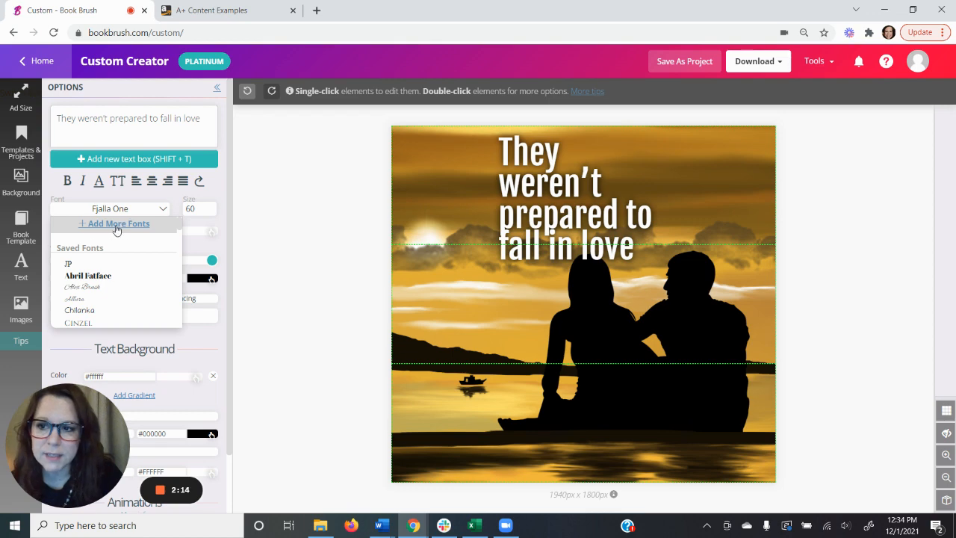
# - Filter the font library to display styles and add Comfortaa to saved fonts
pyautogui.click(118, 223)
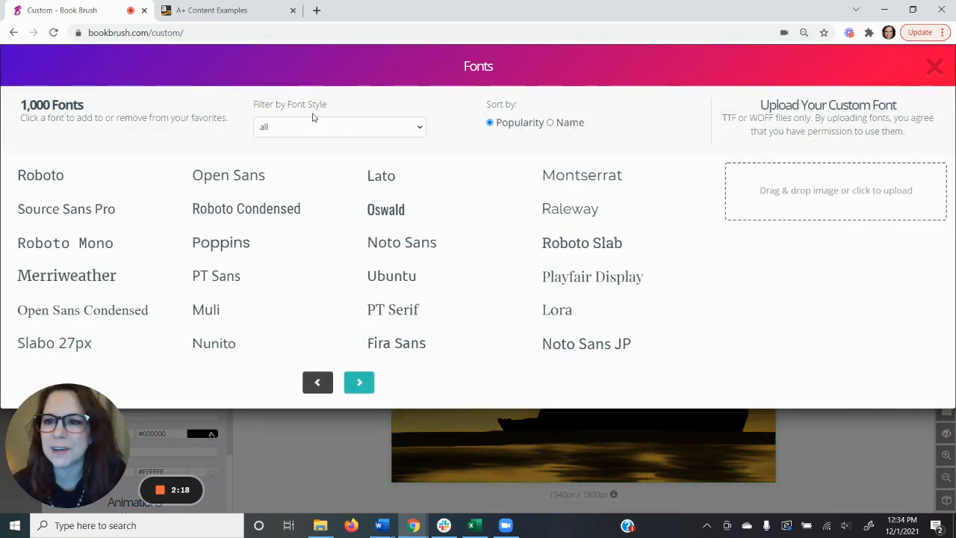
pyautogui.click(339, 126)
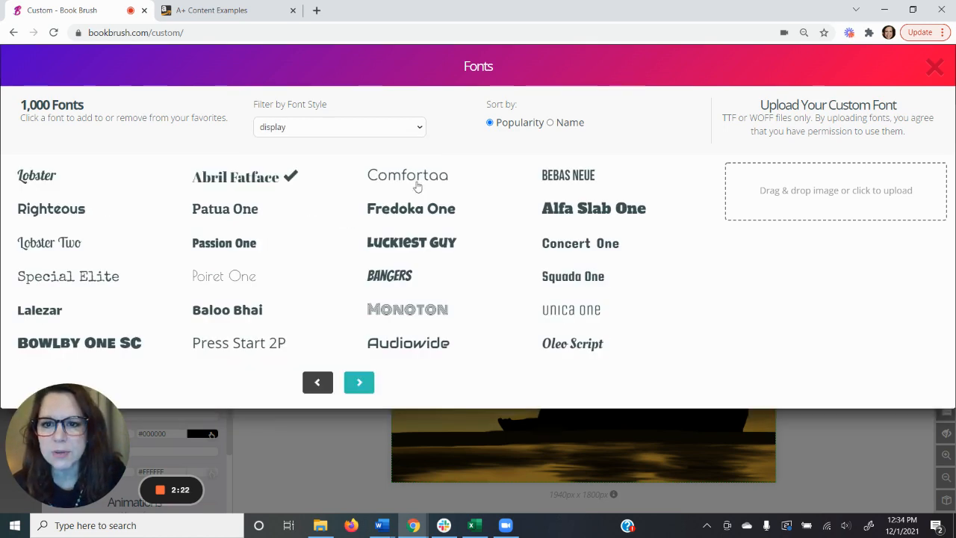
pyautogui.click(407, 175)
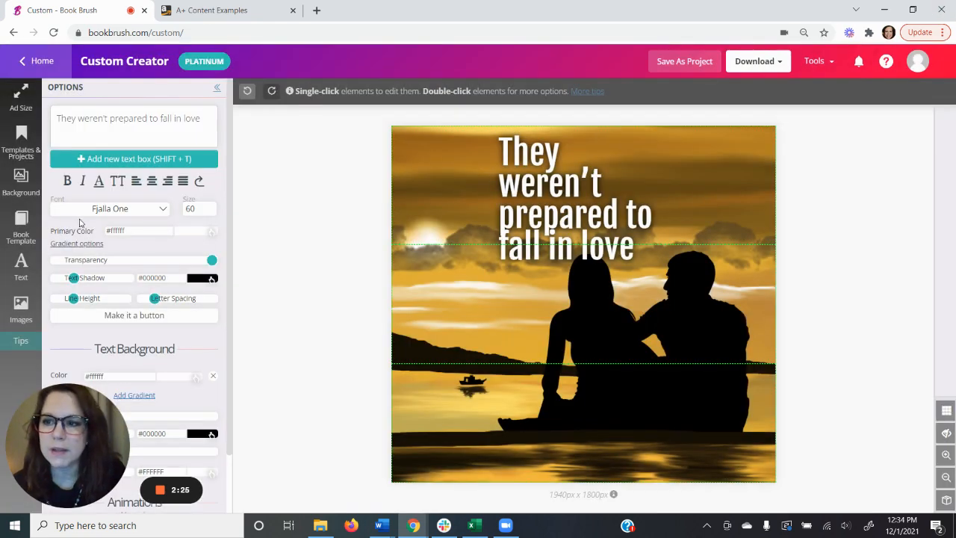
pyautogui.click(109, 208)
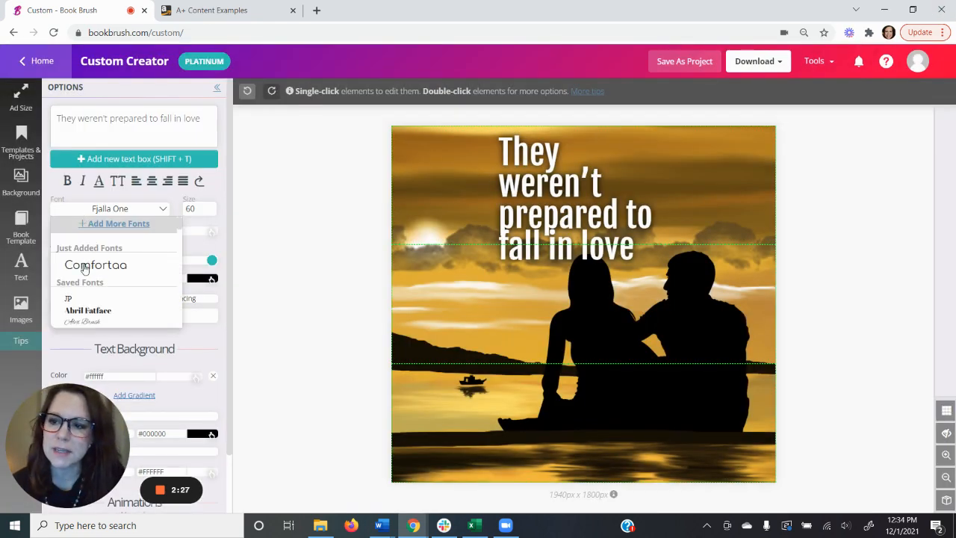
# - Set the headline font to Comfortaa and shrink it to size 35
pyautogui.click(96, 265)
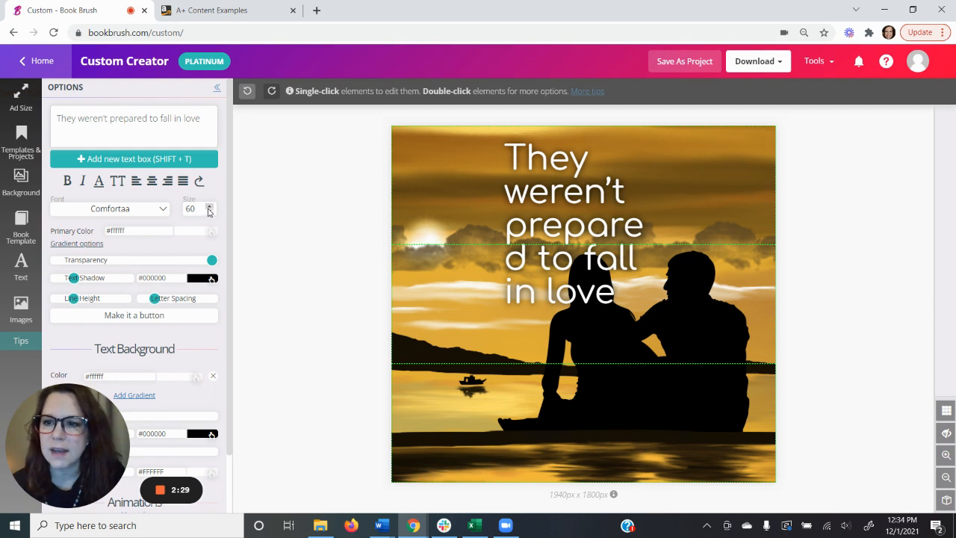
pyautogui.click(210, 213)
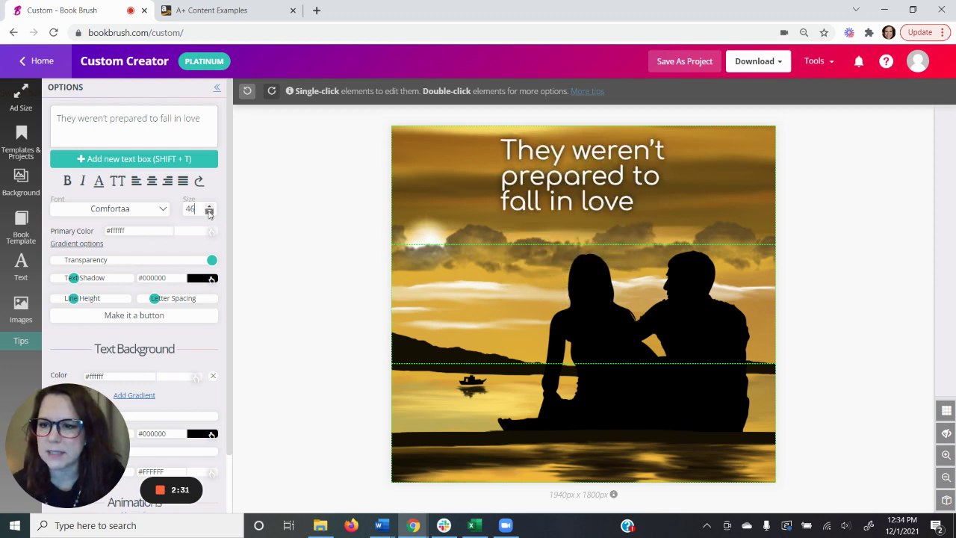
pyautogui.click(209, 213)
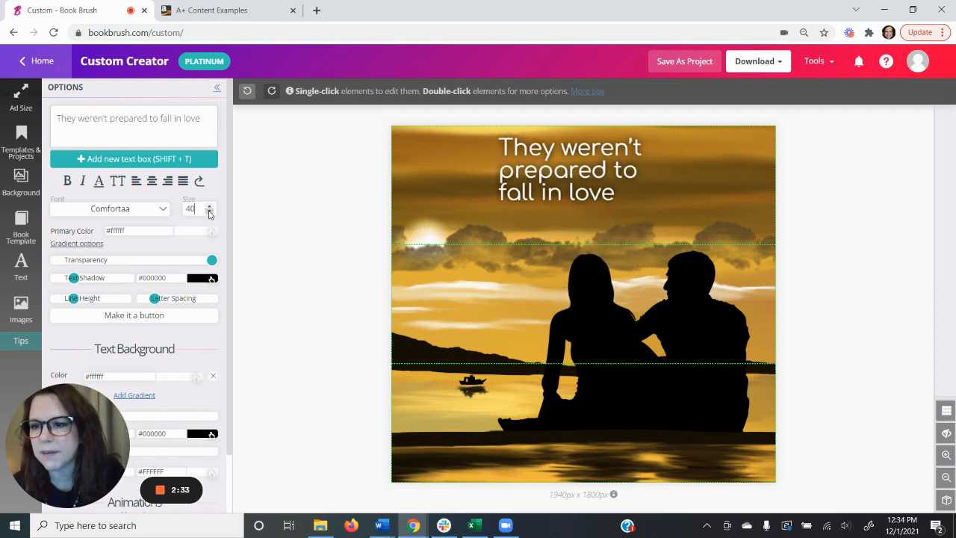
pyautogui.click(210, 213)
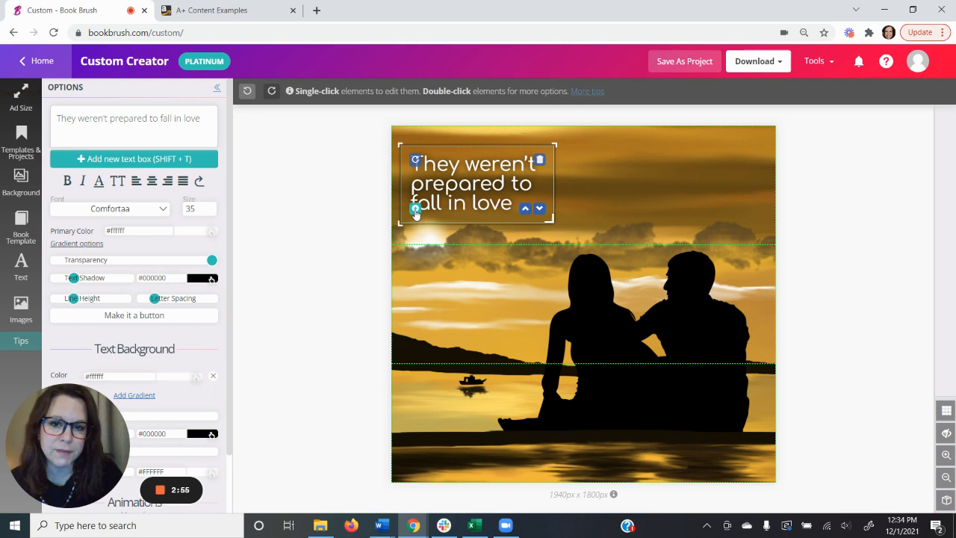
# - Change the copied text box to 'Then life threw a curveball.' positioned over the couple
pyautogui.moveTo(478, 183); pyautogui.dragTo(578, 312)
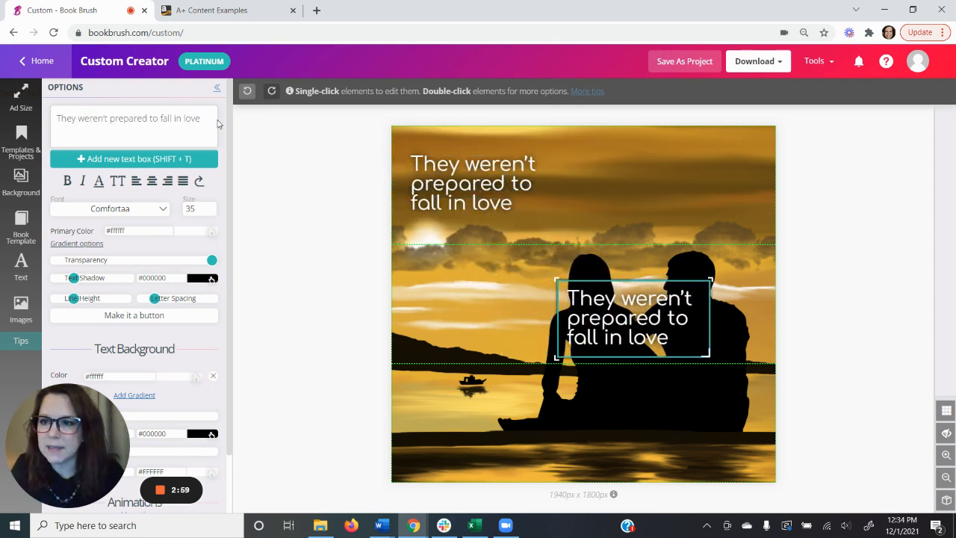
pyautogui.tripleClick(128, 118)
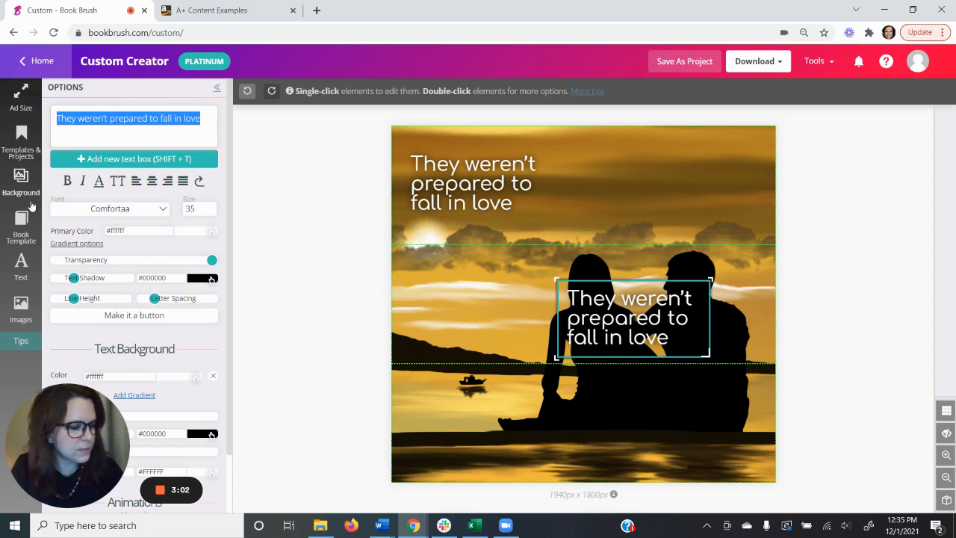
pyautogui.write('t')
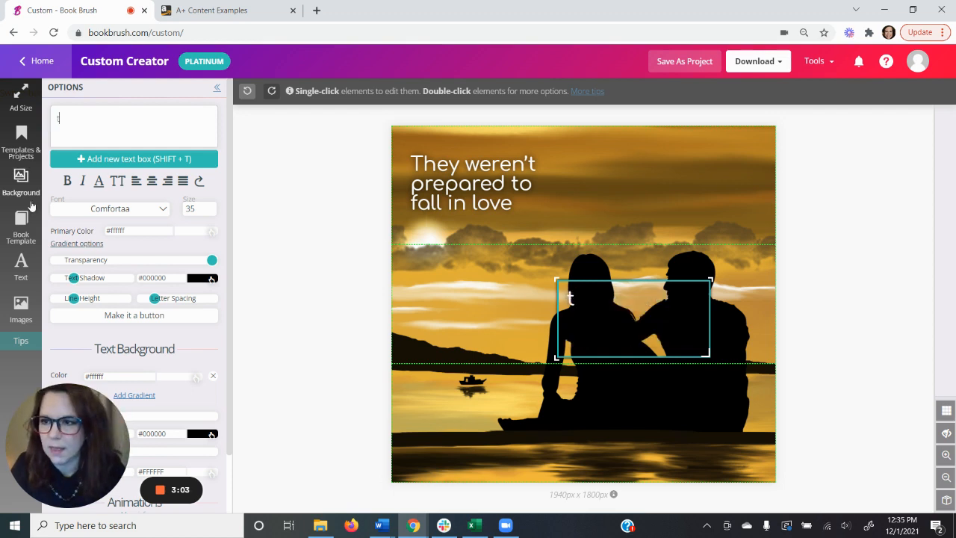
pyautogui.write('The')
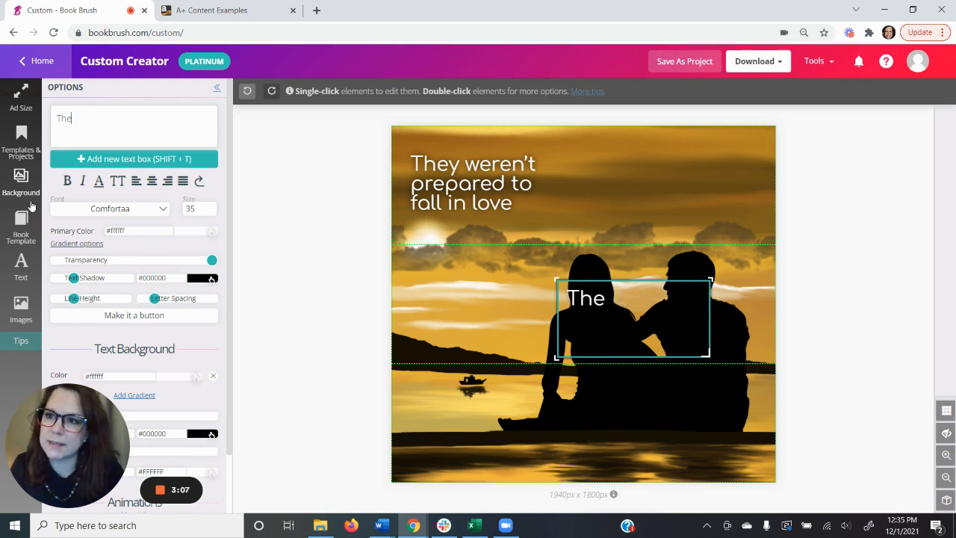
pyautogui.write('Then life threw a curve')
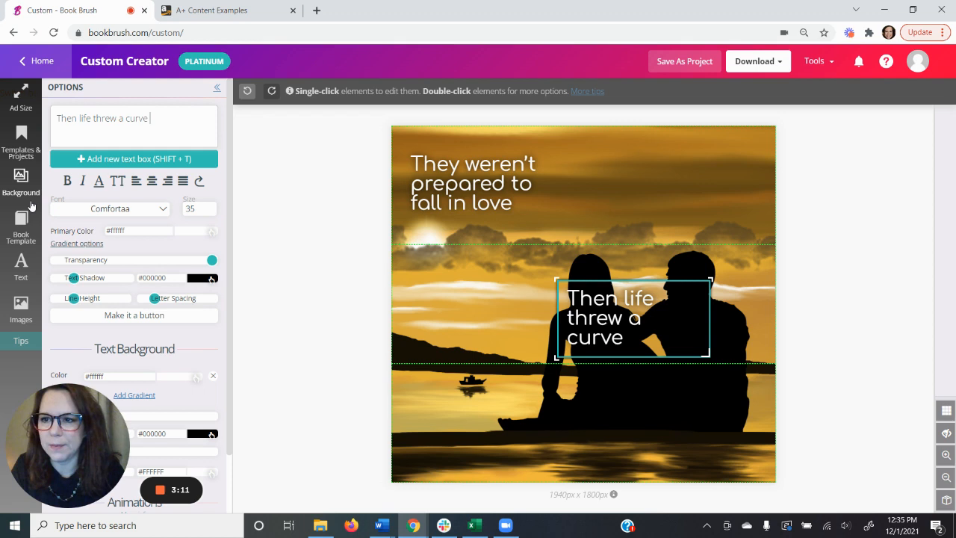
pyautogui.write('ball.')
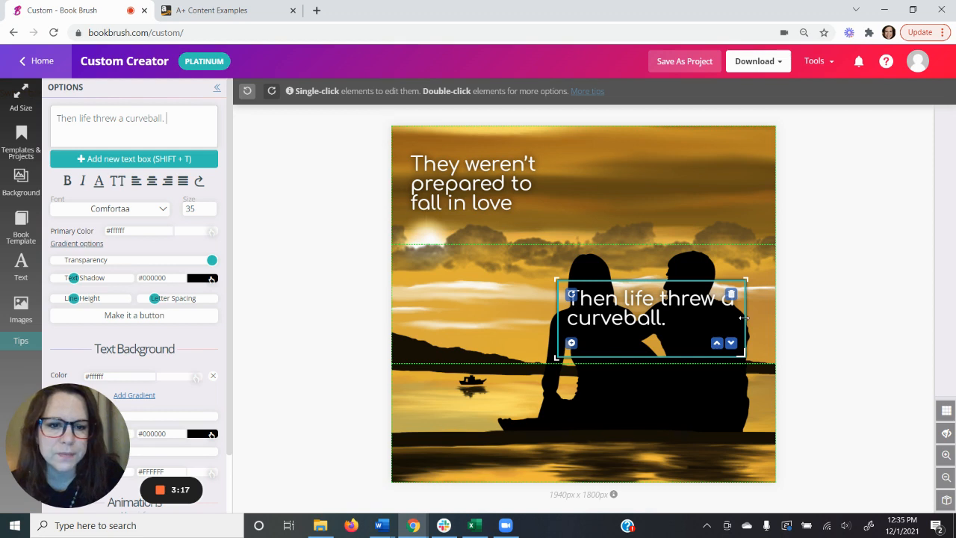
pyautogui.moveTo(649, 307); pyautogui.dragTo(658, 329)
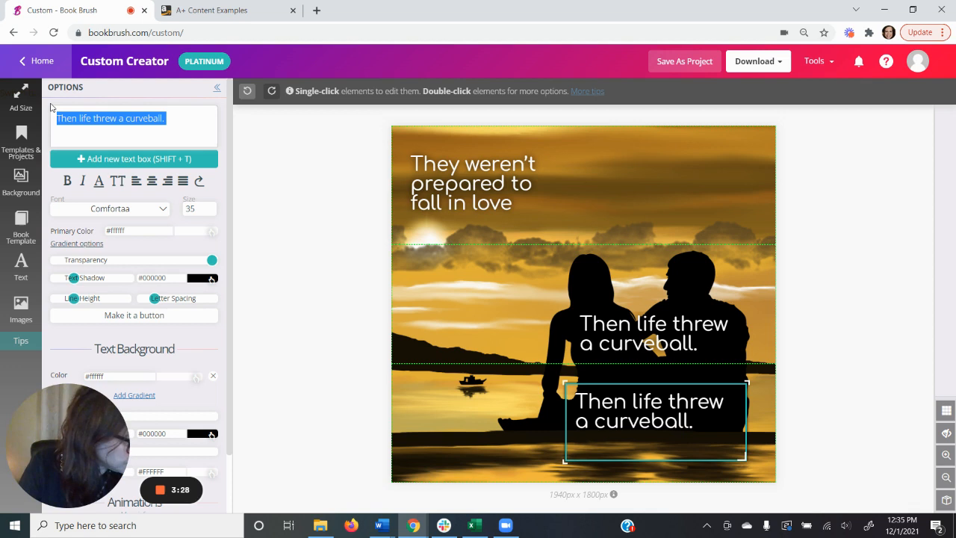
# - Retype the bottom copy as 'Is their love strong enough to survive?' and compare with KDP examples
pyautogui.write('Is thi')
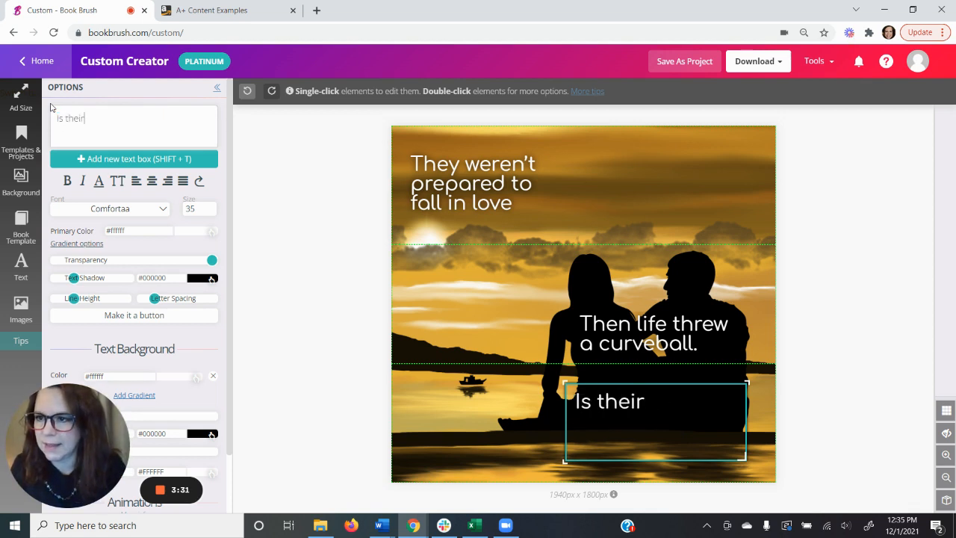
pyautogui.write('love strong enough to surv')
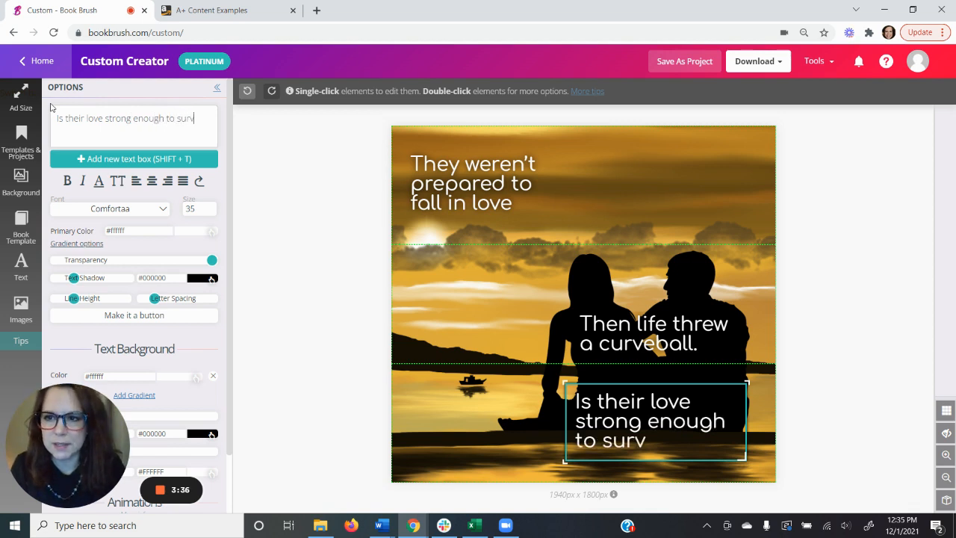
pyautogui.write('ive?')
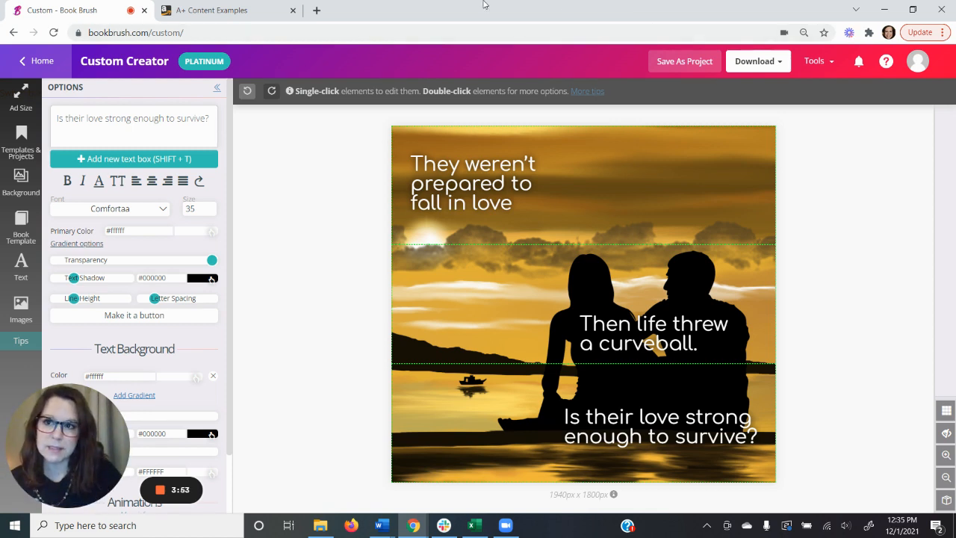
pyautogui.click(211, 10)
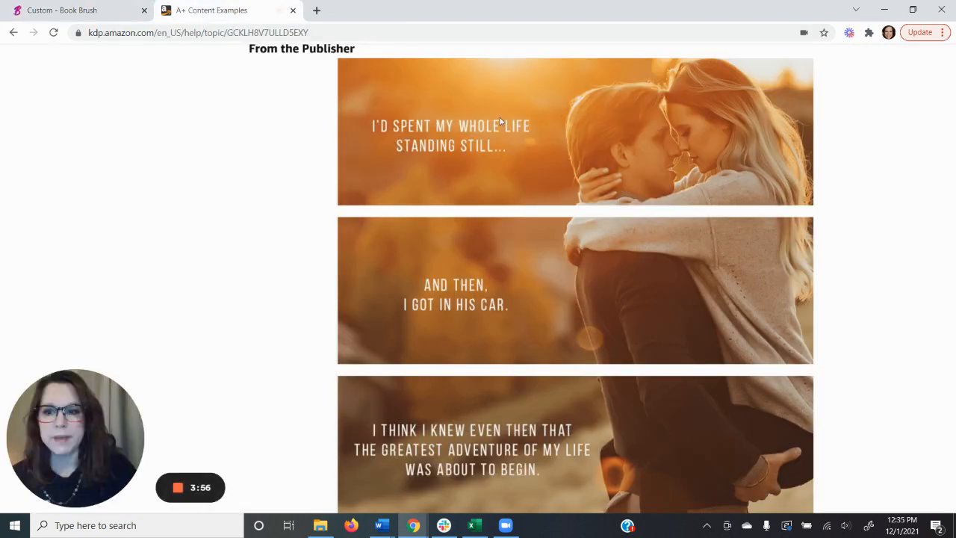
pyautogui.moveTo(549, 155)
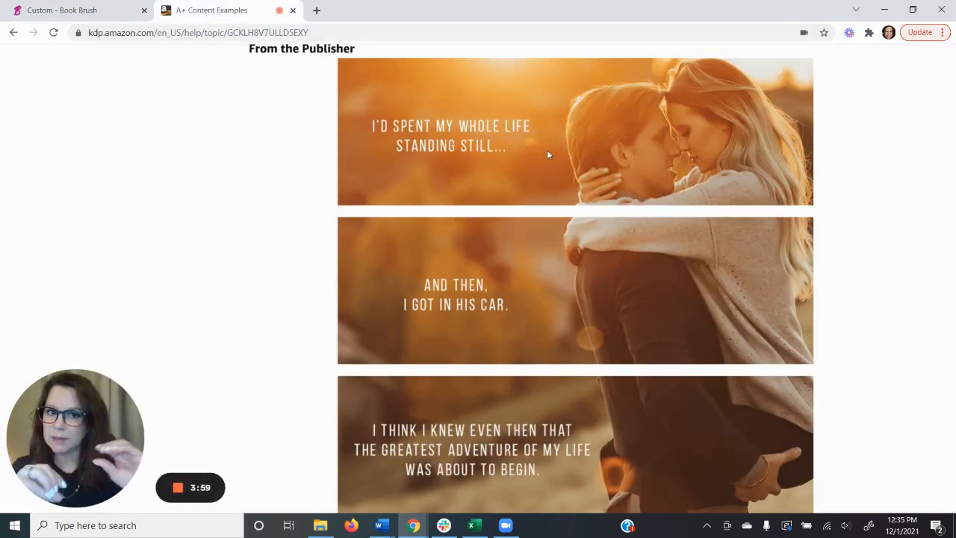
pyautogui.click(75, 10)
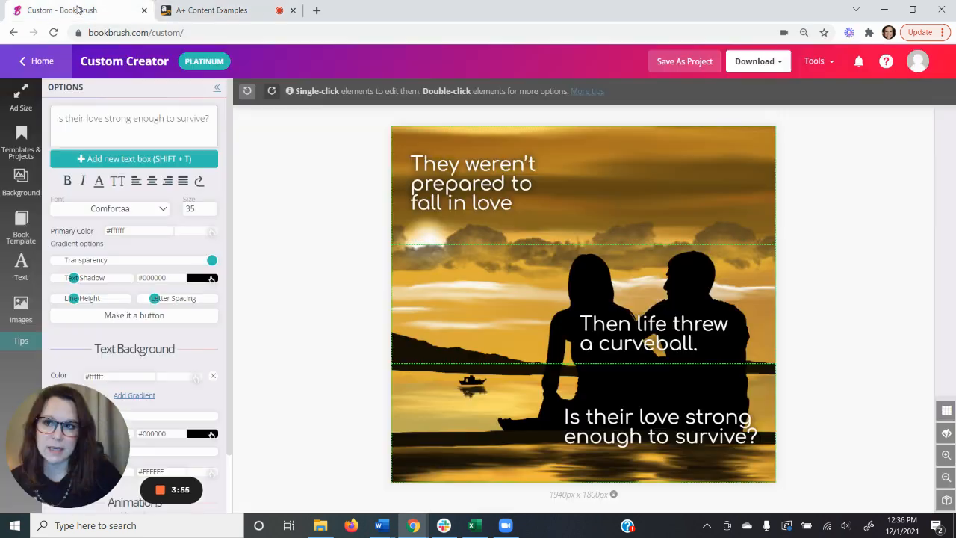
# - Download the design as PNG to the computer and open the resulting zip
pyautogui.click(754, 61)
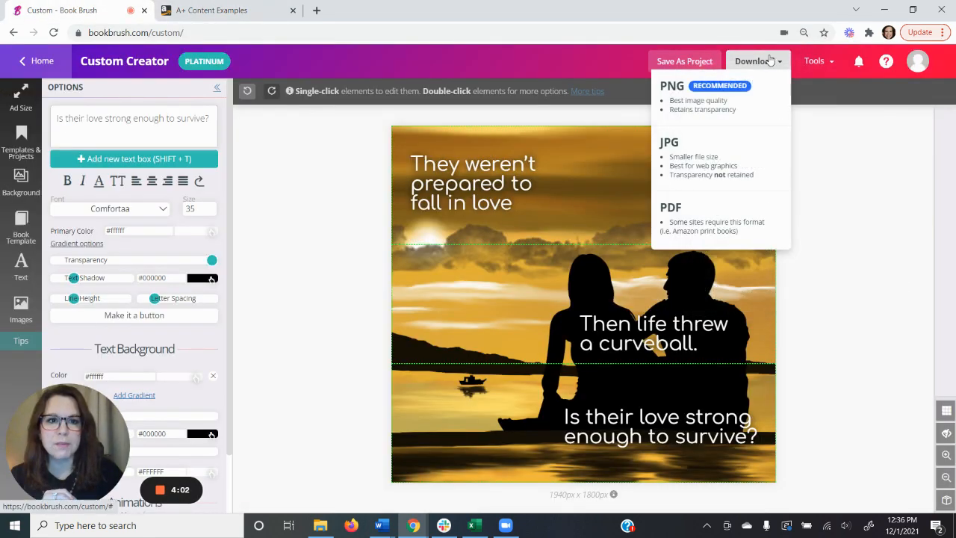
pyautogui.click(714, 97)
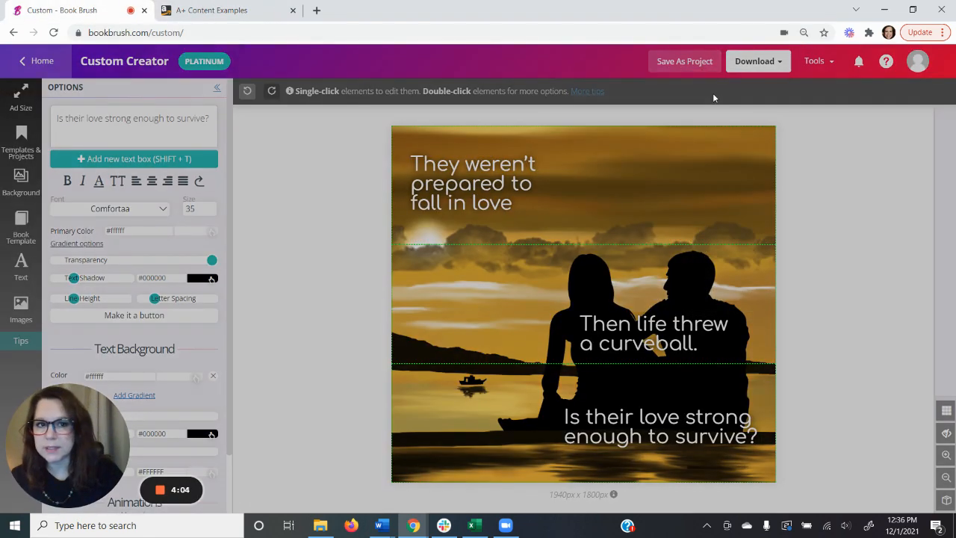
pyautogui.click(754, 60)
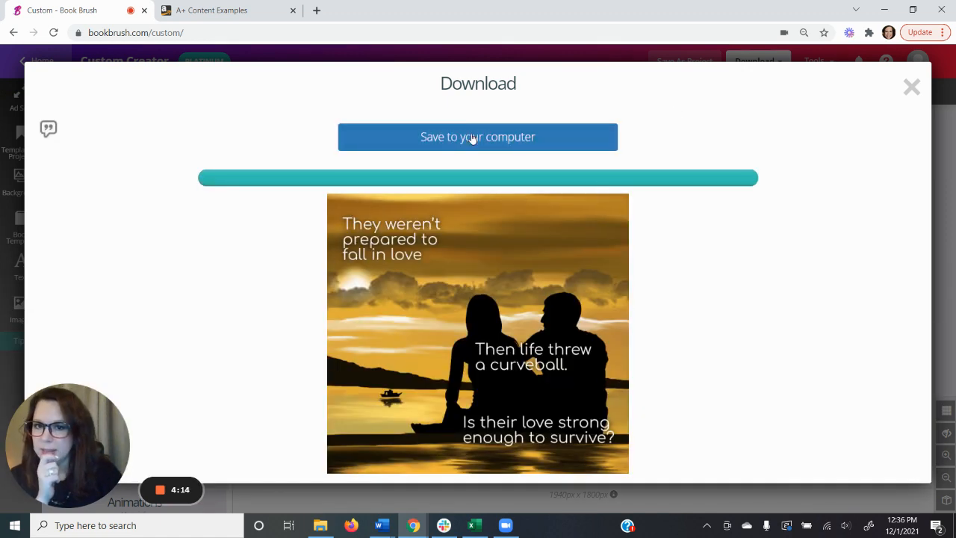
pyautogui.click(477, 137)
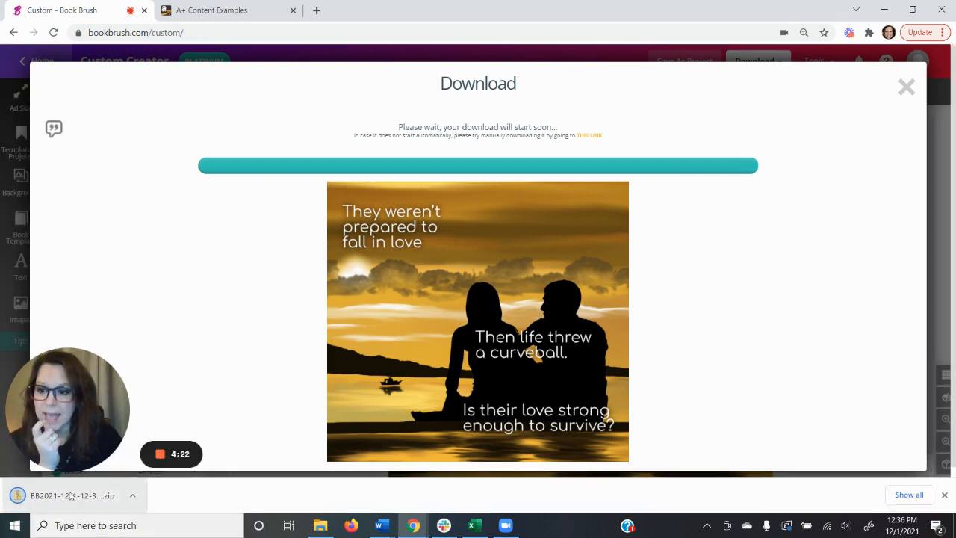
pyautogui.click(72, 495)
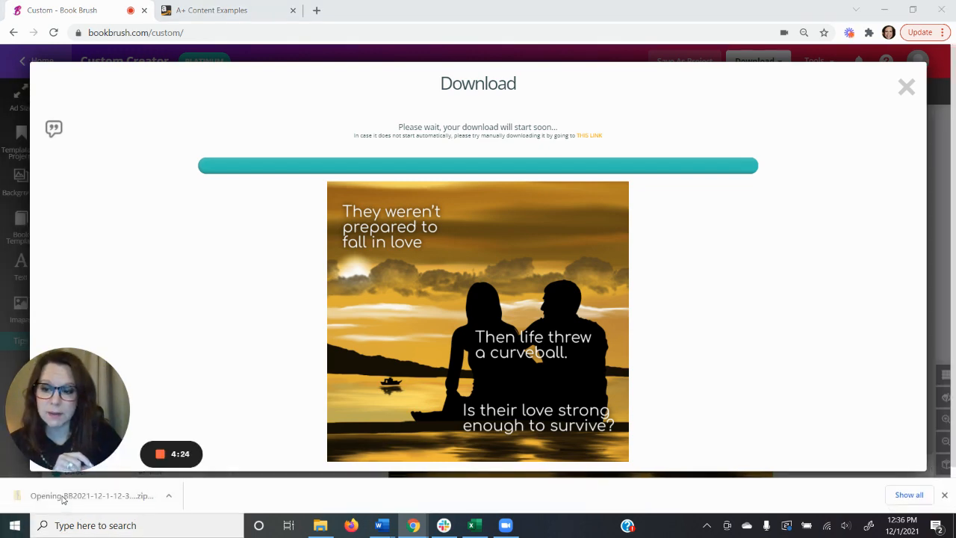
# - Extract the downloaded zip to its suggested folder of PNG slices
pyautogui.click(91, 495)
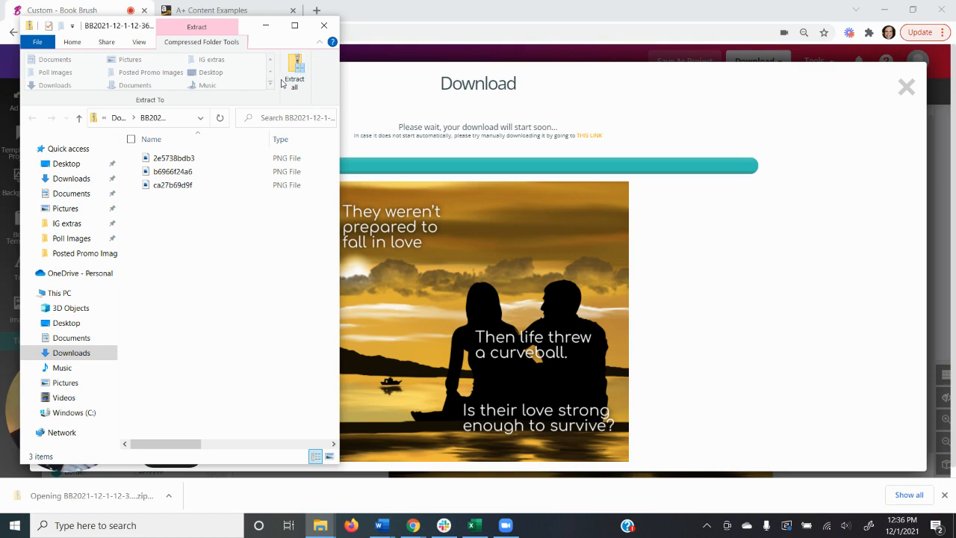
pyautogui.click(293, 69)
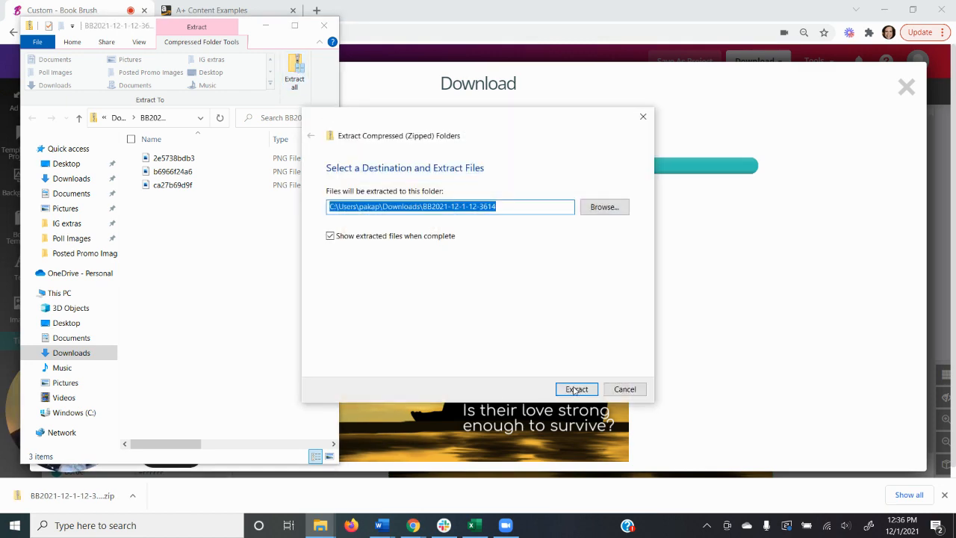
pyautogui.click(576, 389)
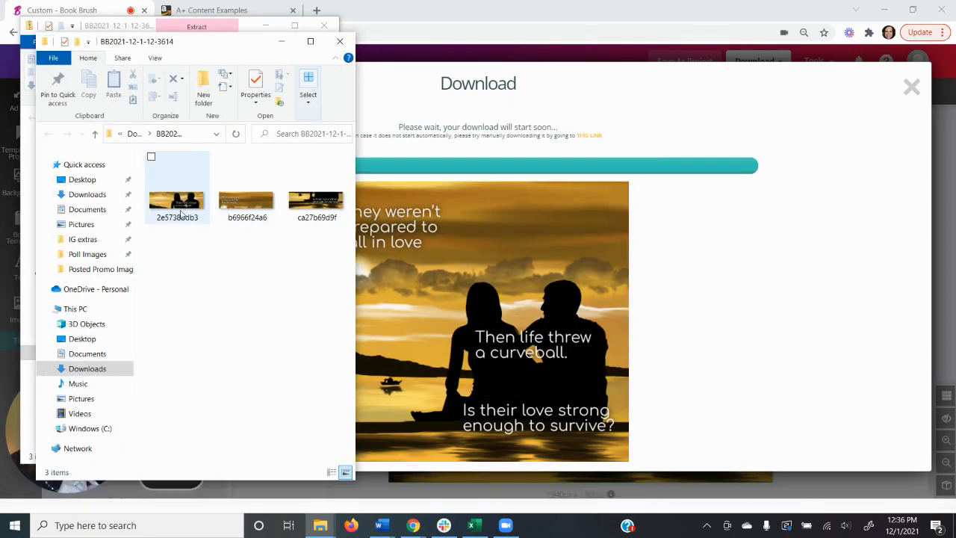
# - Preview the extracted image slices in Photos, moving to the next slice
pyautogui.doubleClick(177, 200)
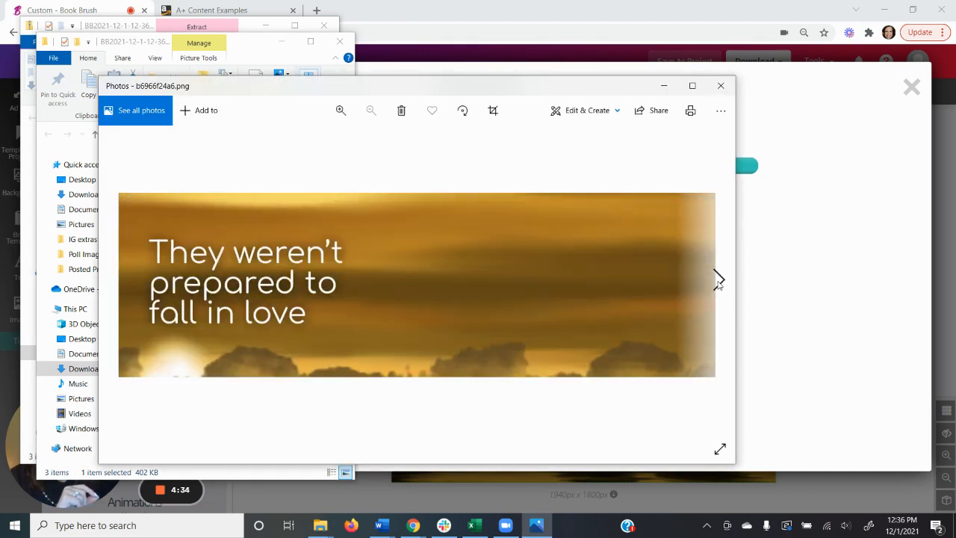
pyautogui.click(718, 280)
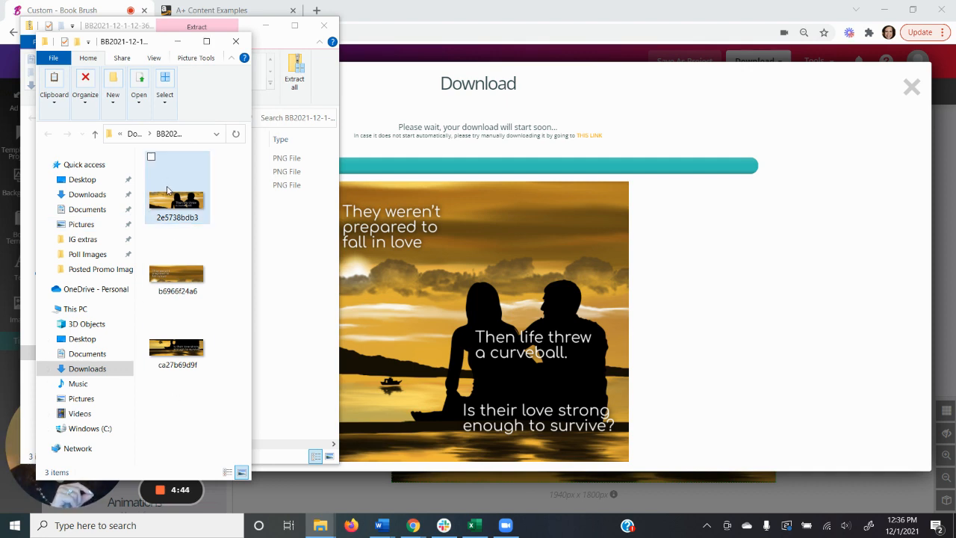
pyautogui.moveTo(176, 347)
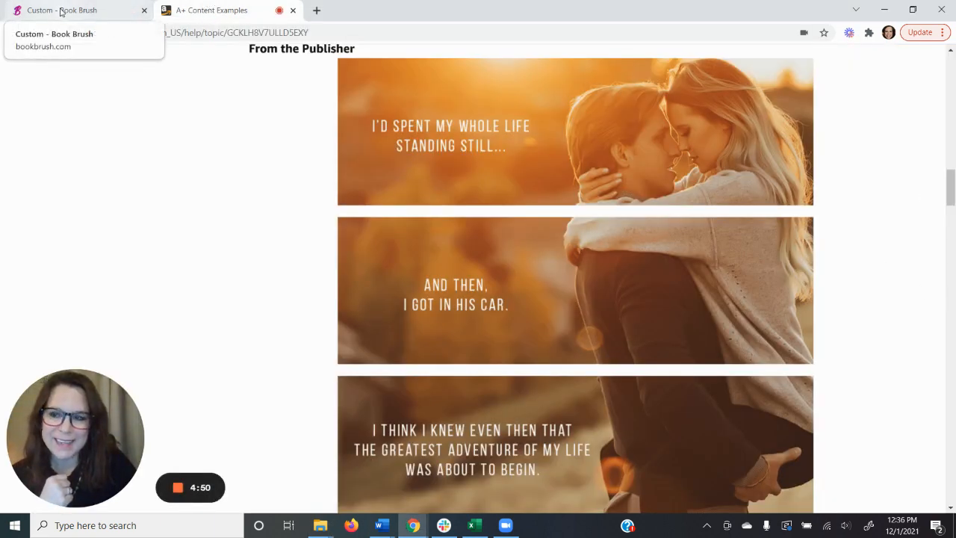
# - Return to the Book Brush design and close the download window
pyautogui.click(67, 10)
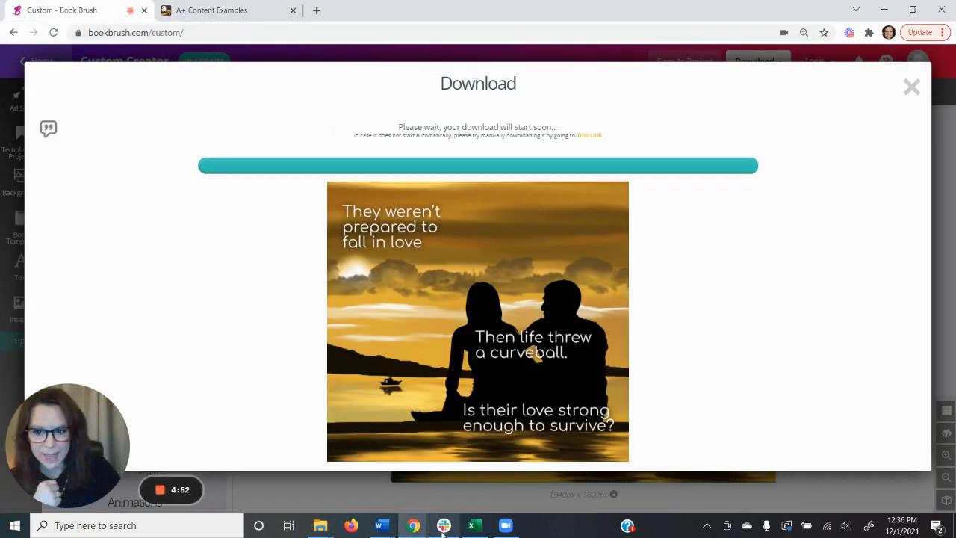
pyautogui.click(911, 87)
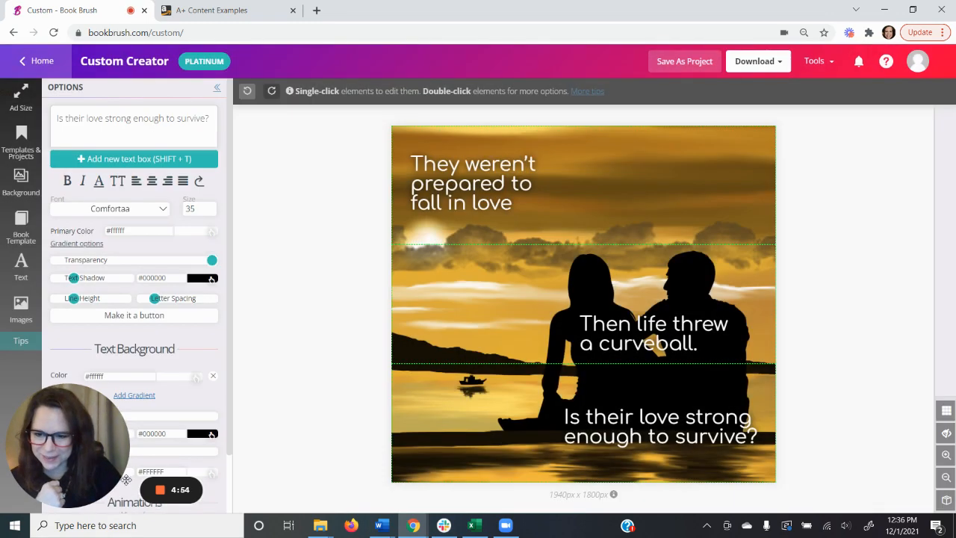